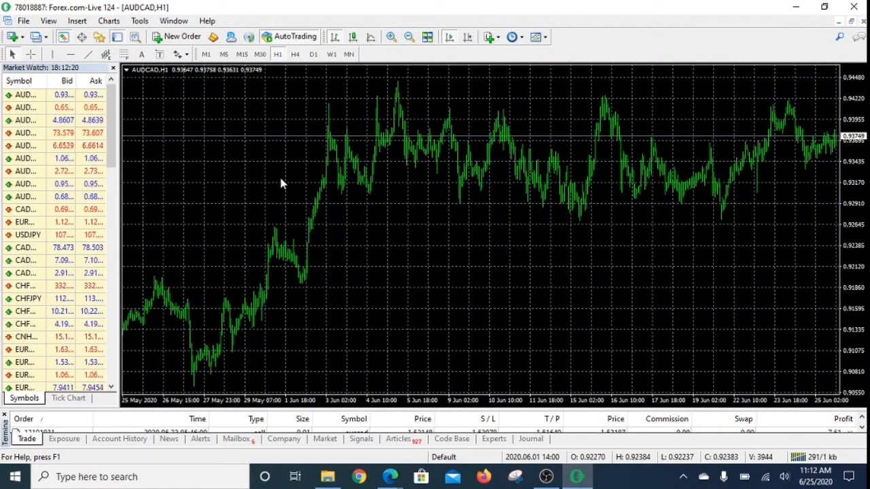
# Step: Open the MT4 Options window from the Tools menu and view the Expert Advisors settings
pyautogui.click(141, 21)
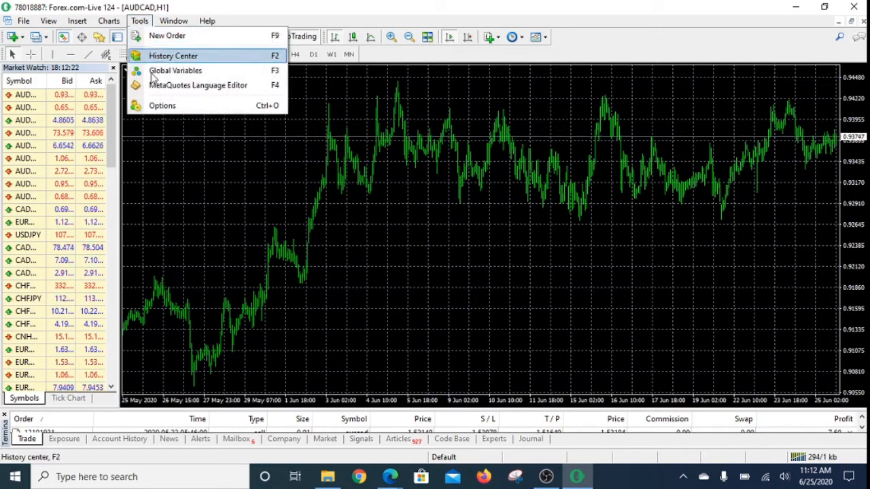
pyautogui.click(163, 105)
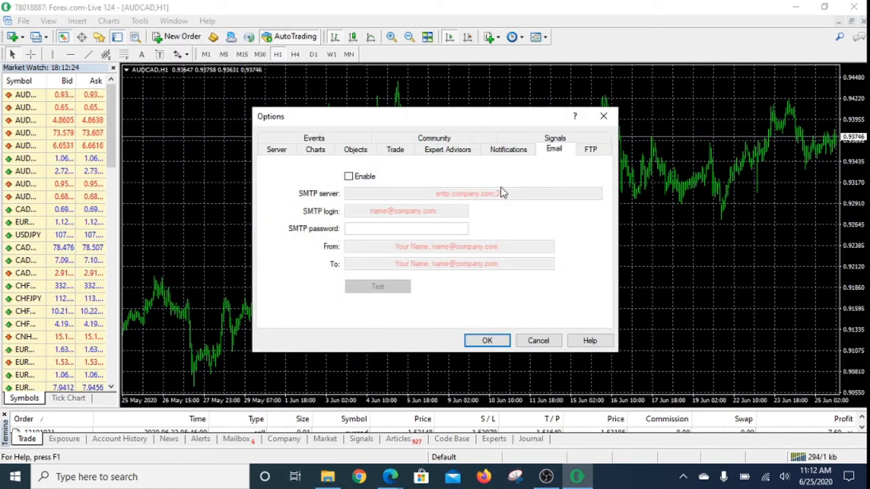
pyautogui.click(447, 148)
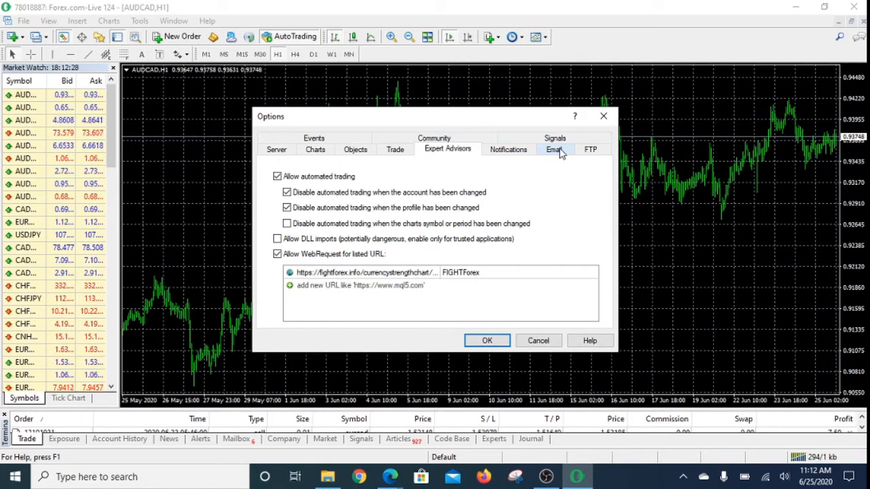
# Step: Switch the Options window to the Email tab
pyautogui.click(554, 149)
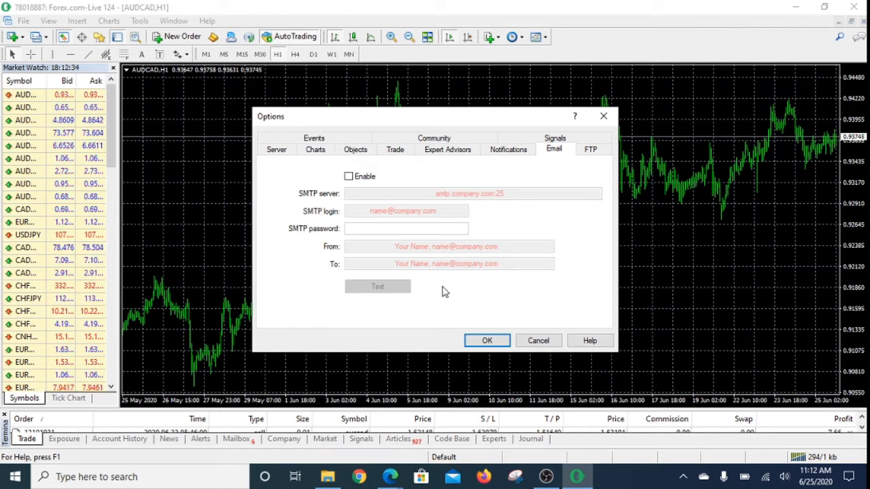
pyautogui.moveTo(482, 313)
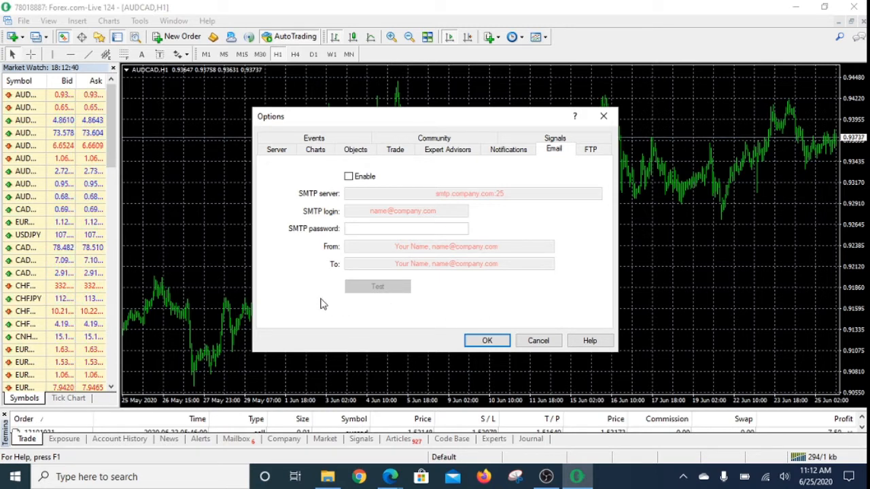
pyautogui.moveTo(303, 269)
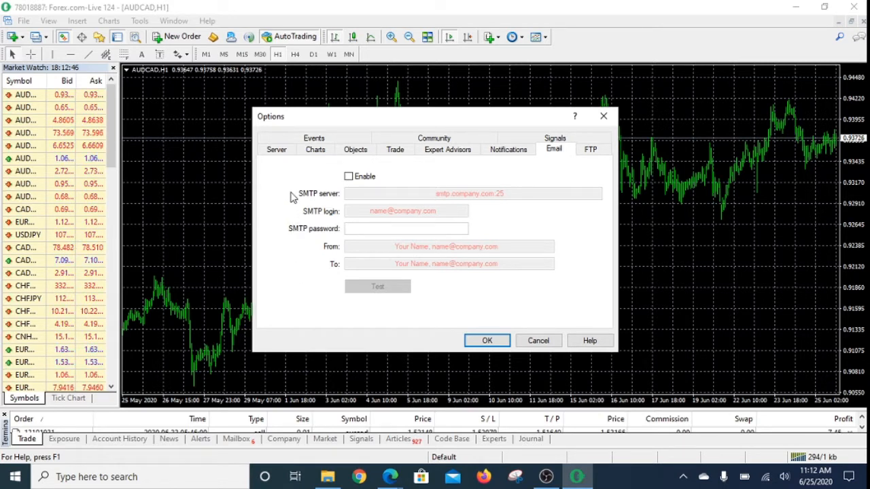
pyautogui.moveTo(286, 253)
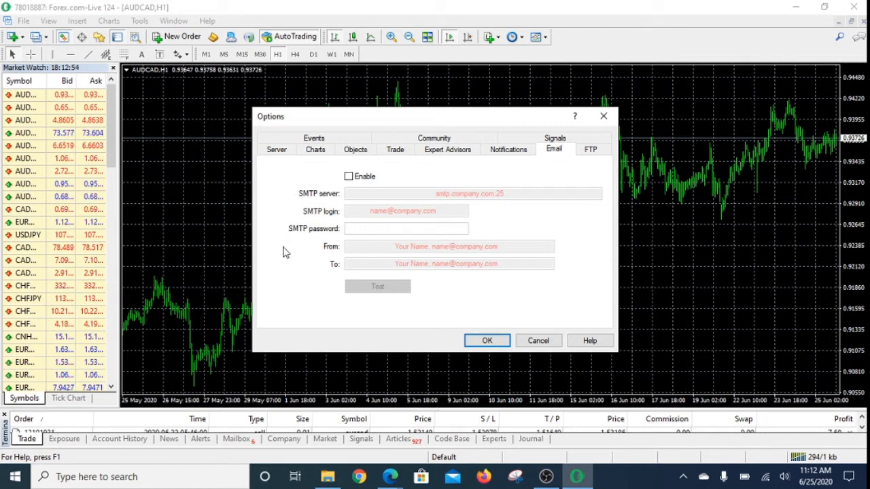
pyautogui.moveTo(314, 337)
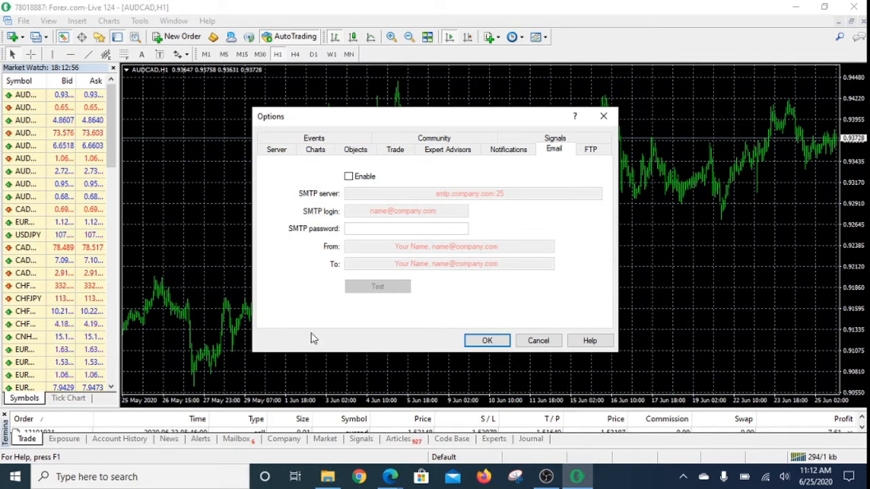
pyautogui.moveTo(296, 293)
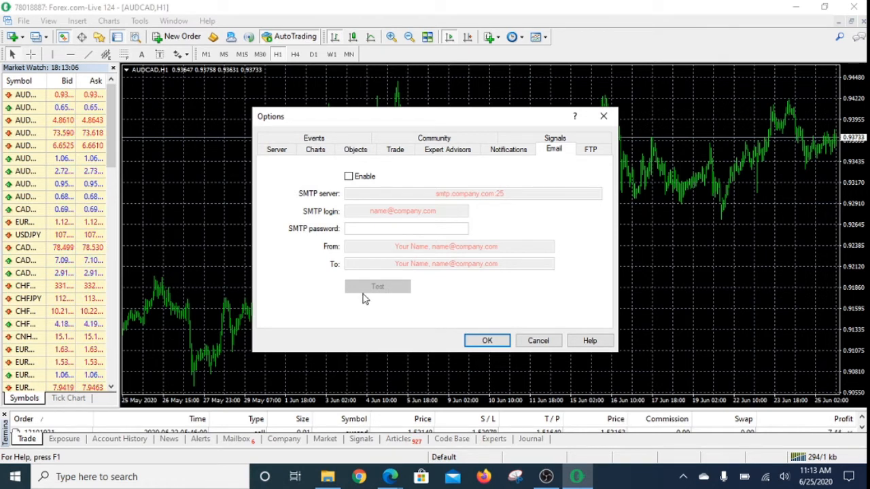
pyautogui.moveTo(394, 312)
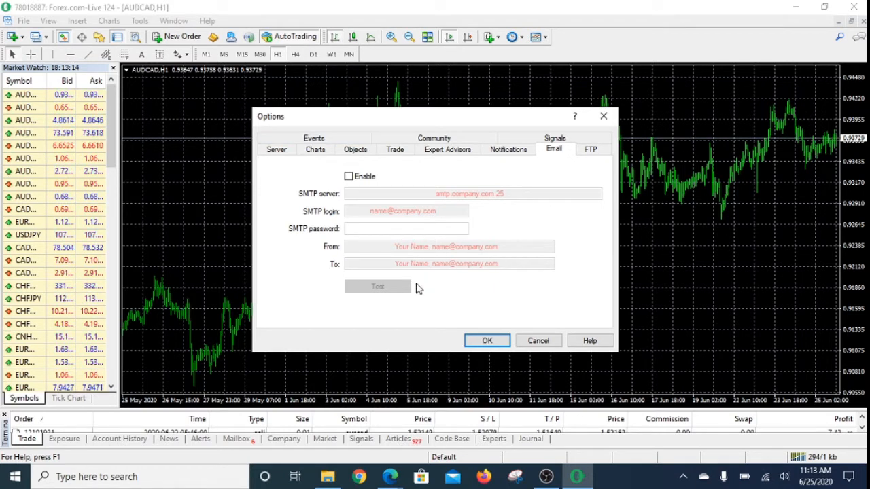
pyautogui.moveTo(428, 340)
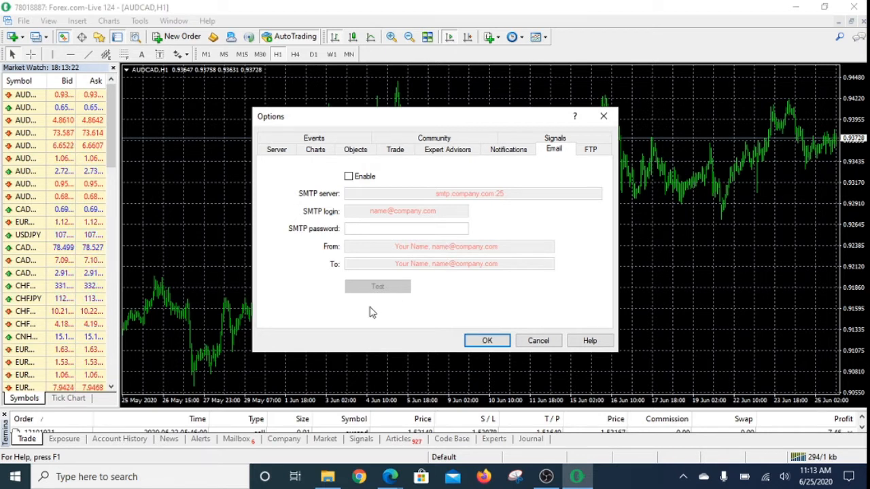
pyautogui.moveTo(337, 273)
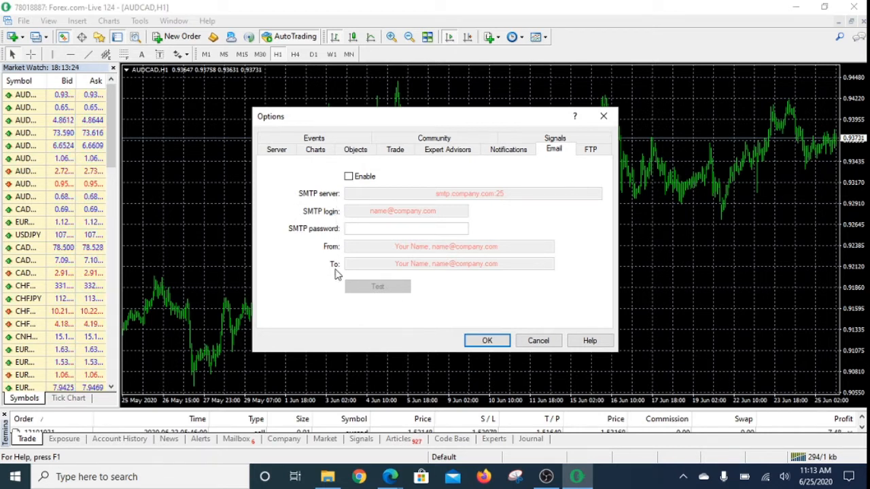
pyautogui.moveTo(327, 208)
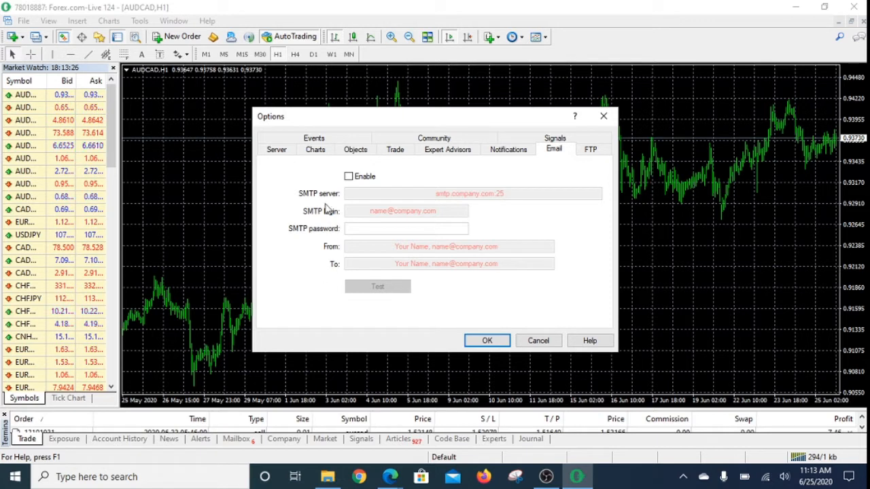
pyautogui.moveTo(311, 182)
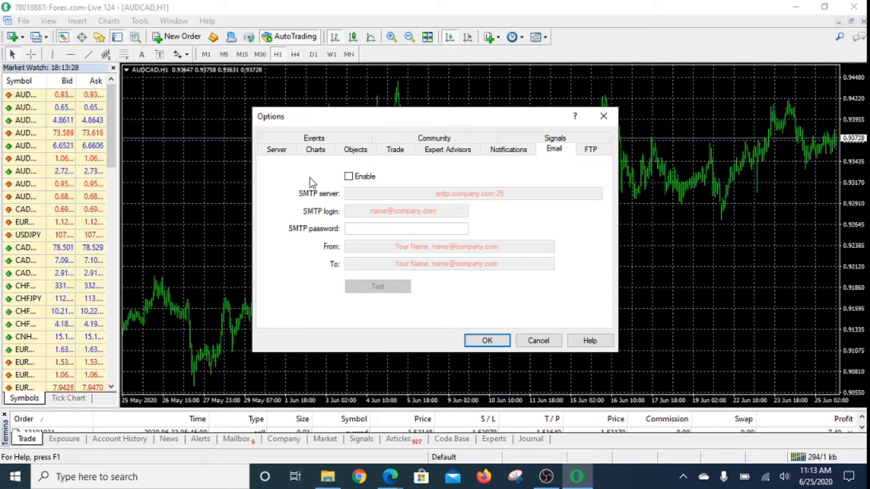
pyautogui.moveTo(465, 280)
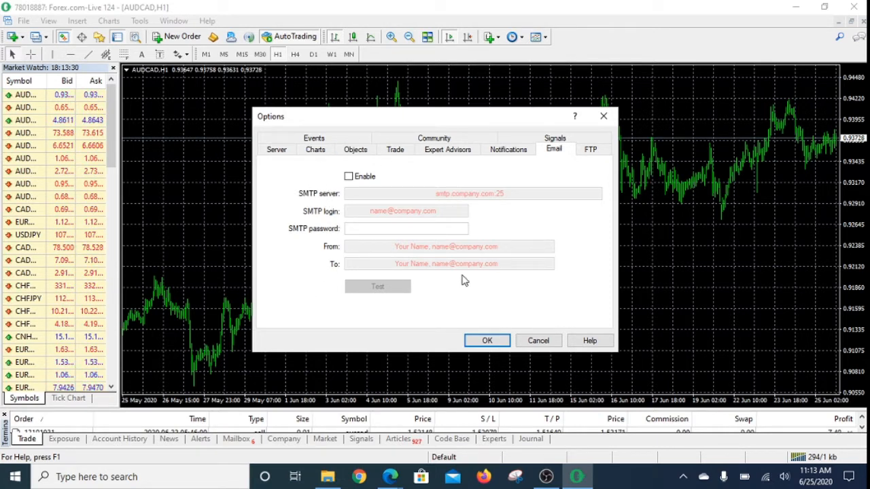
pyautogui.moveTo(529, 324)
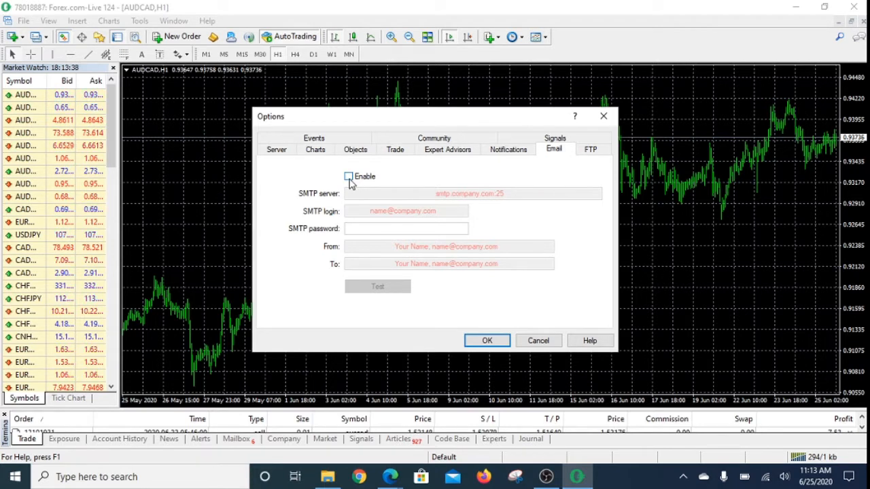
# Step: Tick Enable for email, then select the SMTP server, From and To fields
pyautogui.click(348, 176)
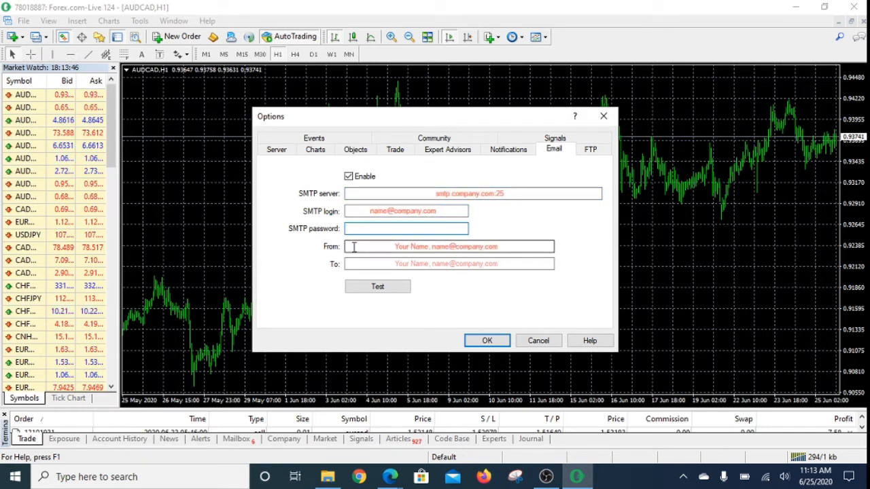
pyautogui.click(449, 264)
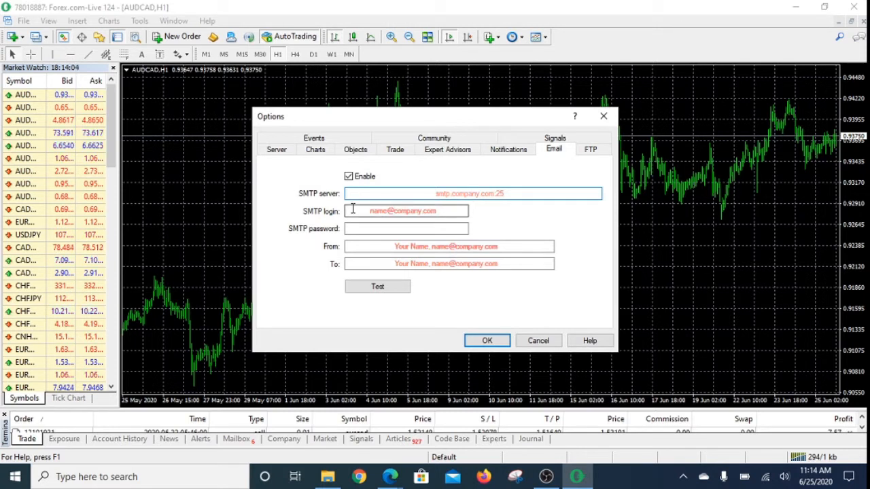
pyautogui.click(472, 193)
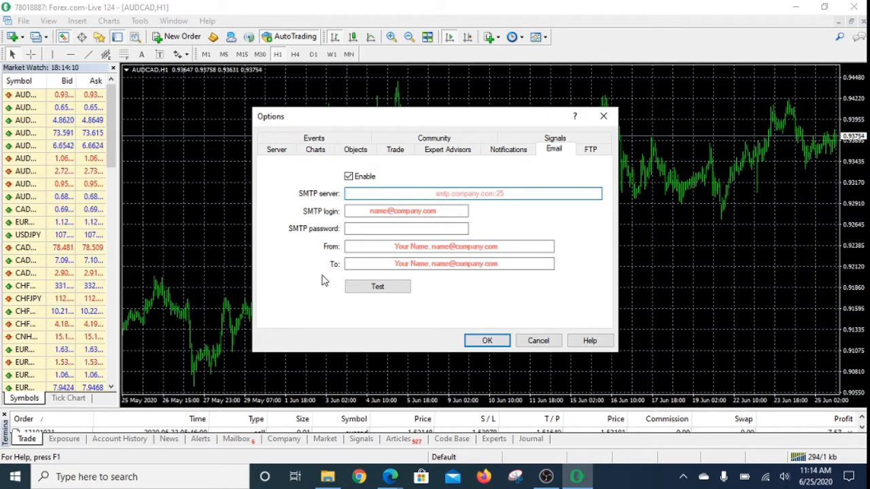
pyautogui.click(472, 193)
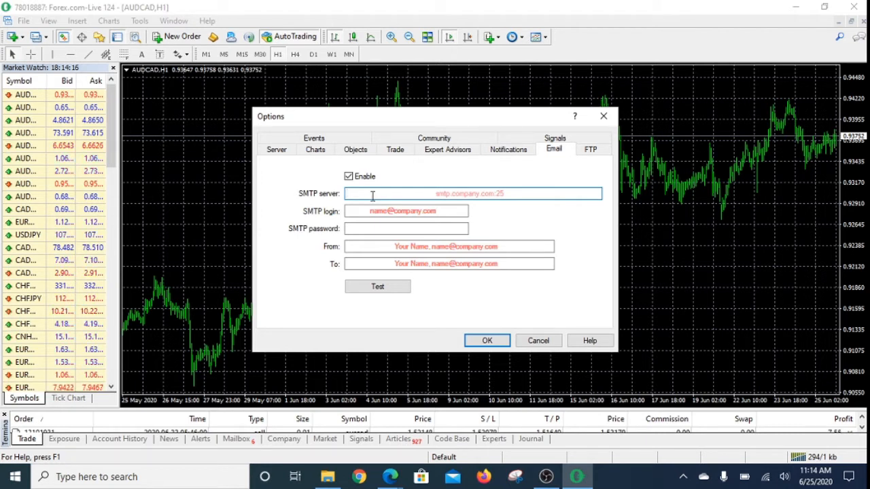
pyautogui.click(474, 194)
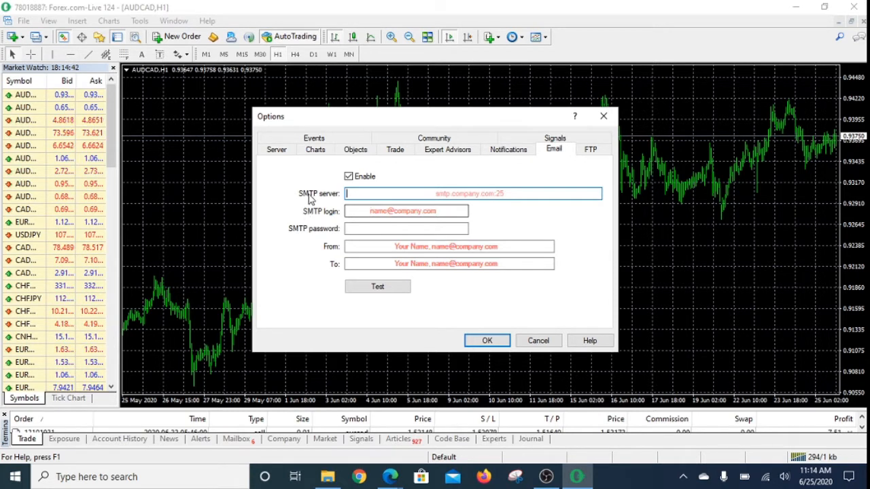
pyautogui.moveTo(341, 233)
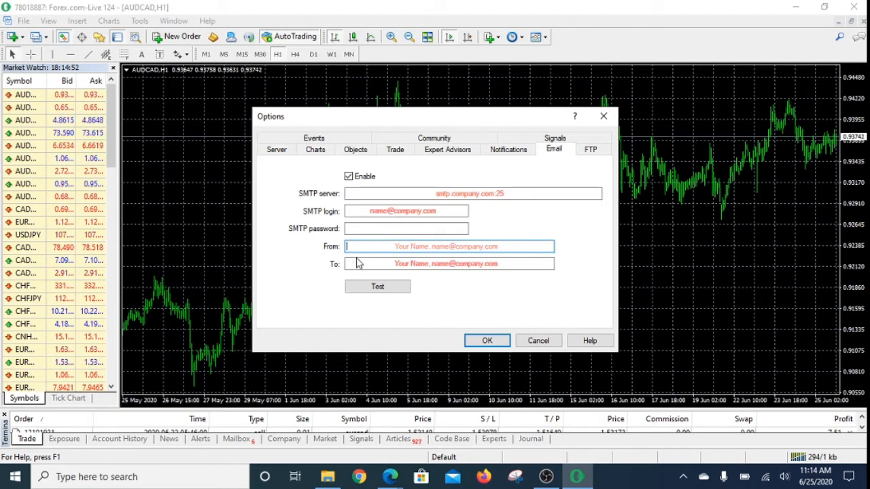
pyautogui.click(448, 264)
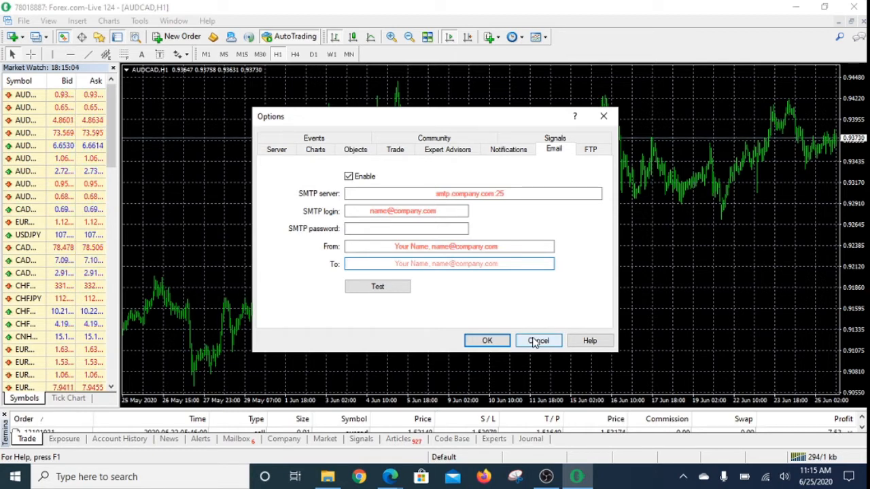
pyautogui.click(448, 263)
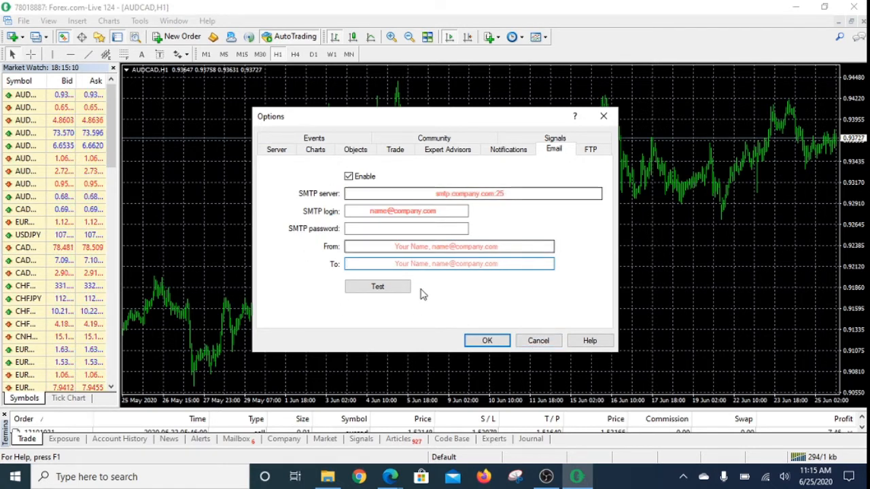
pyautogui.click(448, 263)
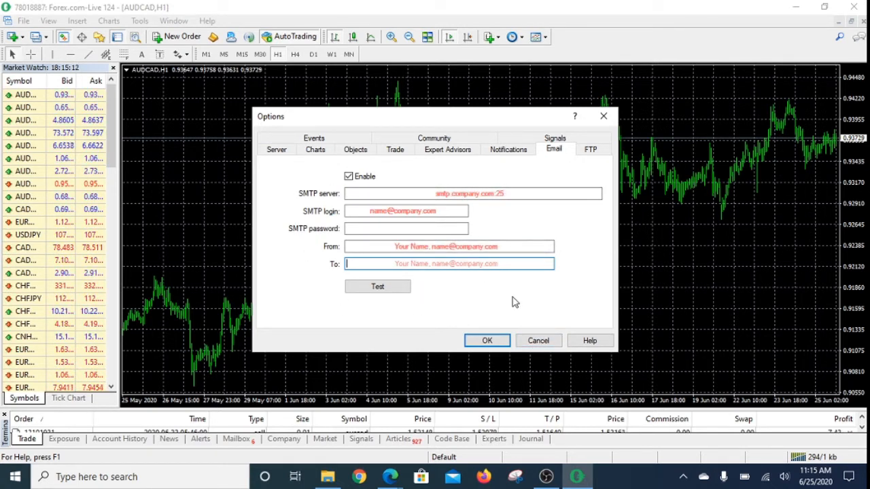
pyautogui.moveTo(479, 364)
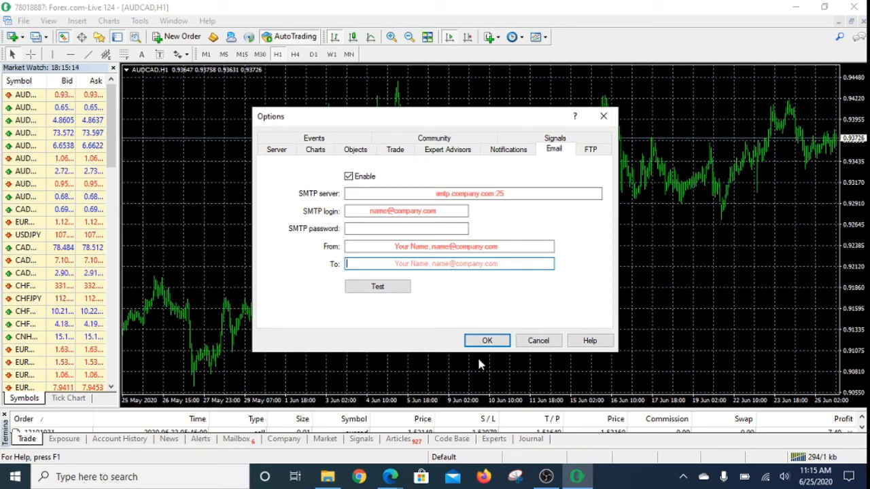
pyautogui.moveTo(390, 477)
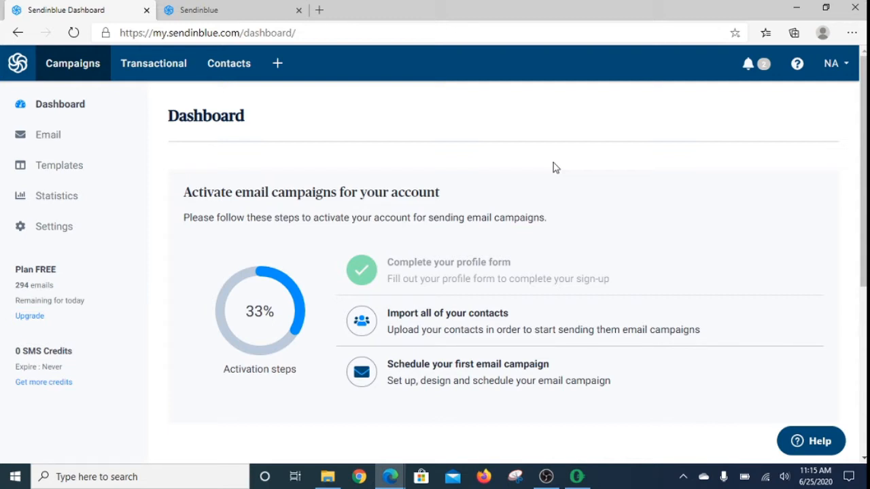
pyautogui.moveTo(361, 166)
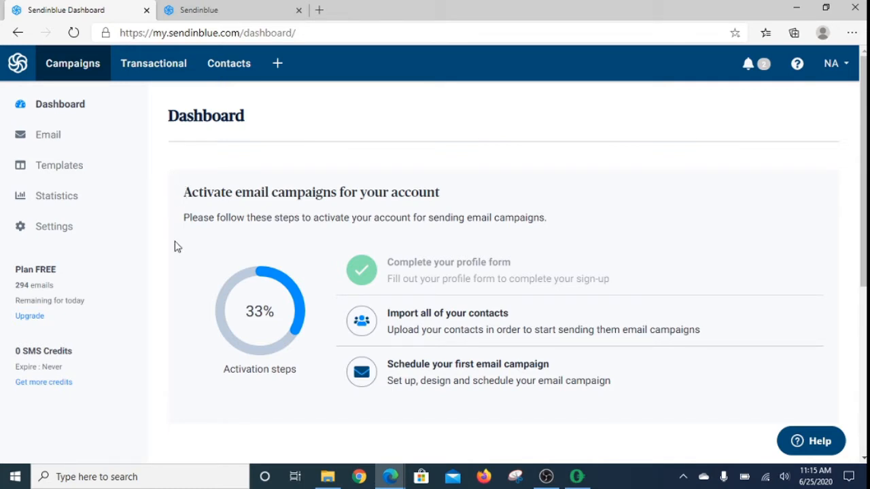
pyautogui.moveTo(166, 275)
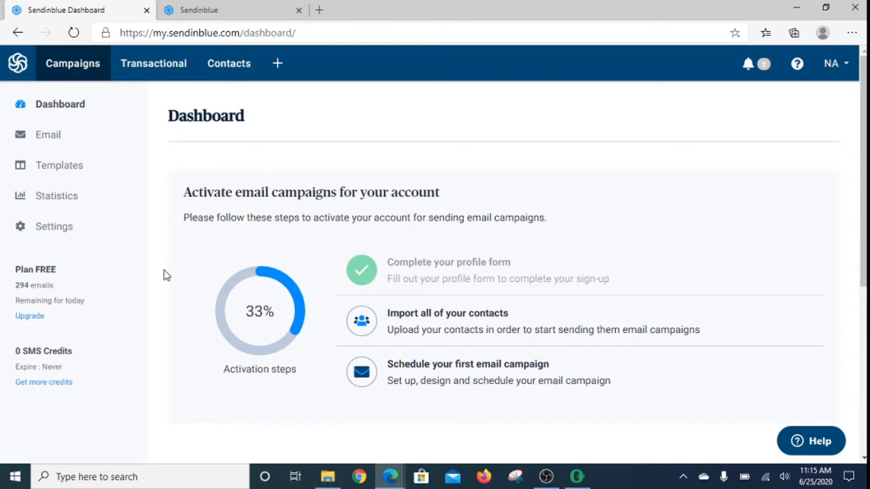
pyautogui.moveTo(228, 212)
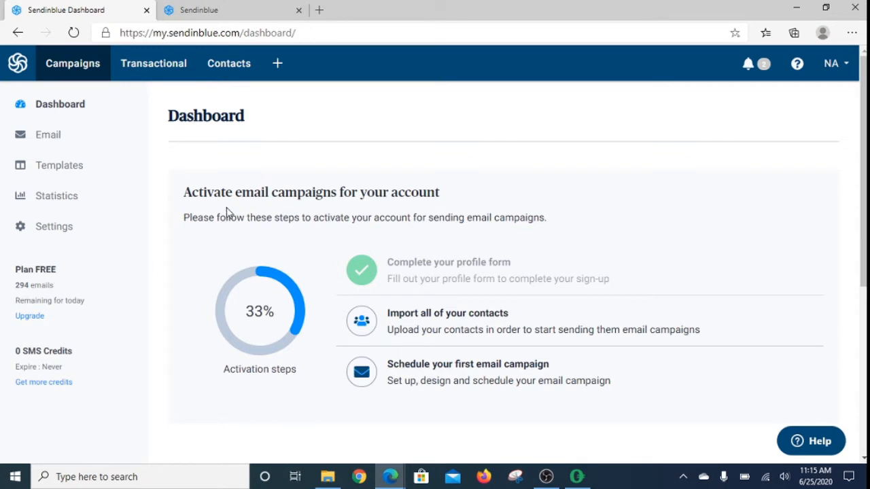
pyautogui.moveTo(202, 180)
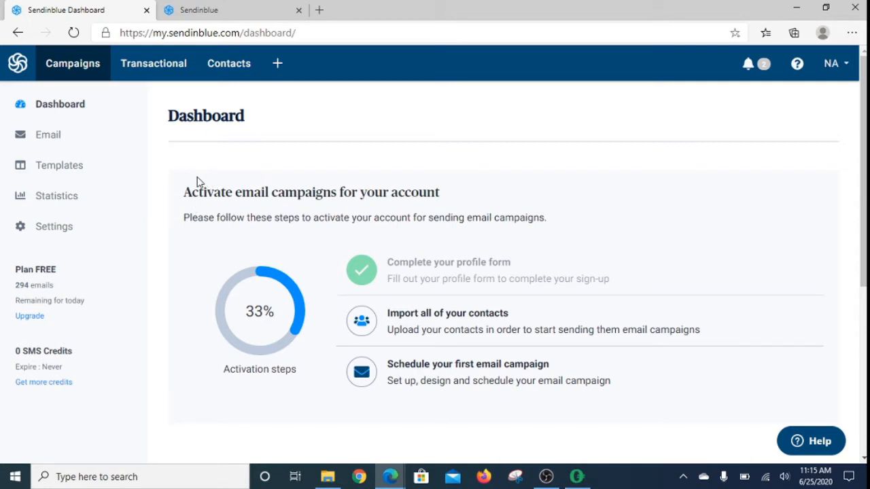
pyautogui.moveTo(210, 161)
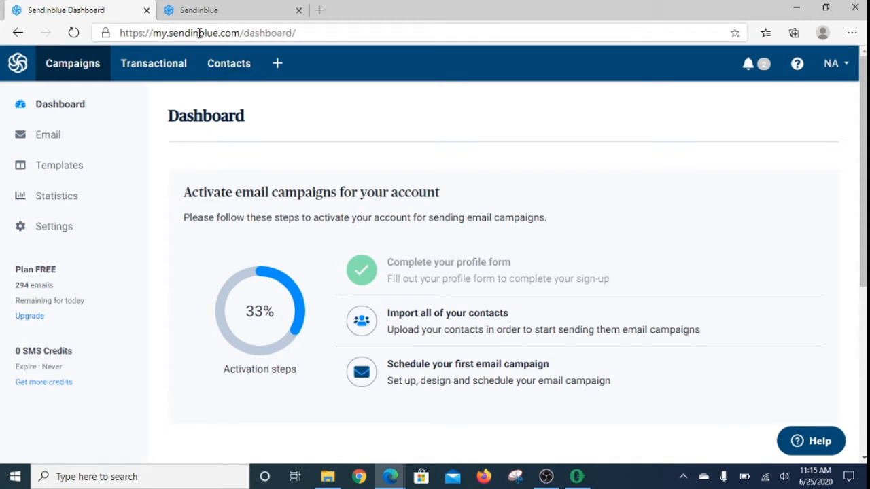
# Step: Select the Sendinblue dashboard web address in the browser
pyautogui.click(197, 33)
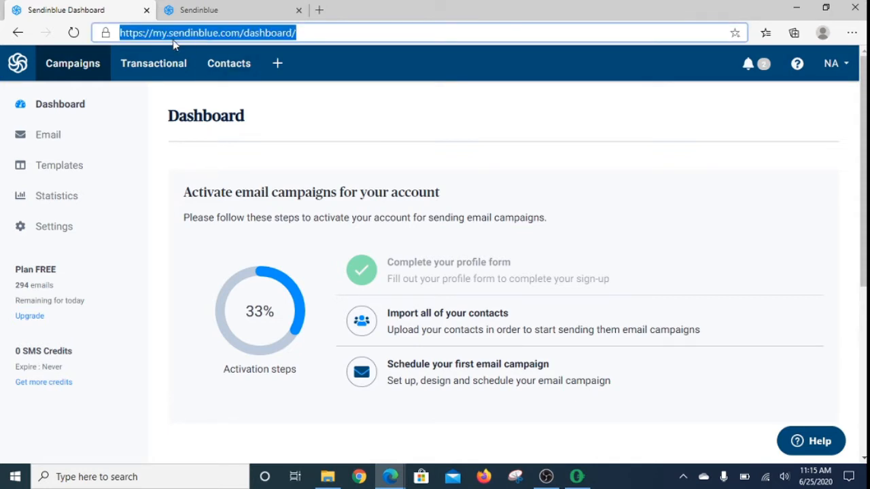
pyautogui.click(199, 32)
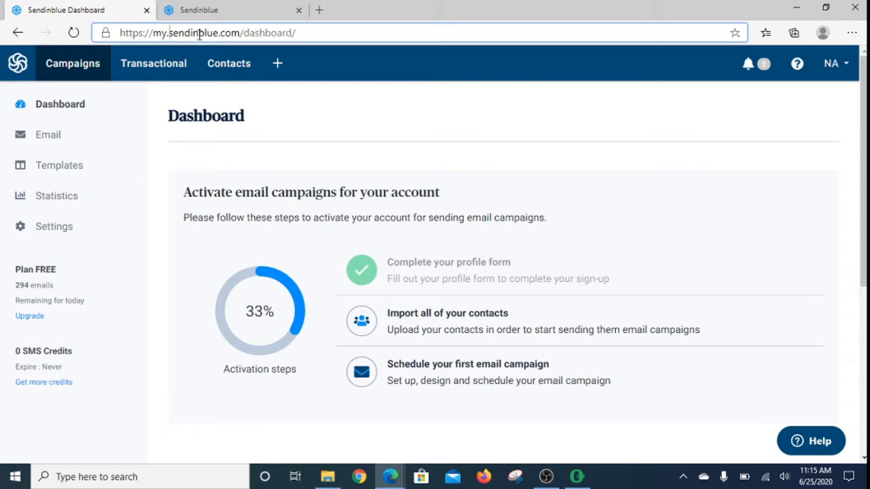
pyautogui.doubleClick(201, 33)
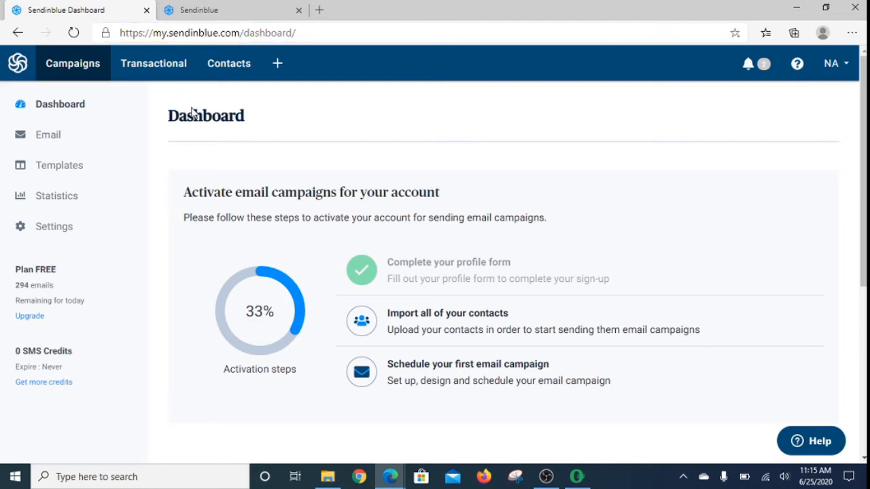
pyautogui.moveTo(345, 173)
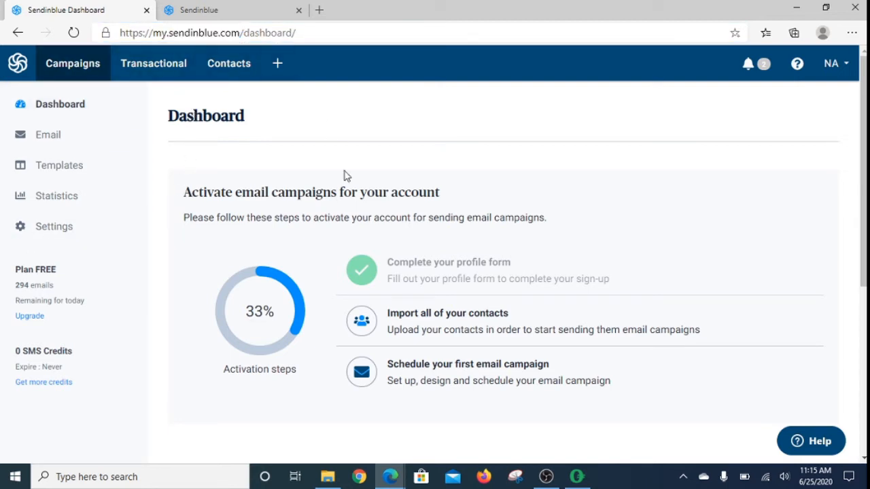
pyautogui.moveTo(351, 222)
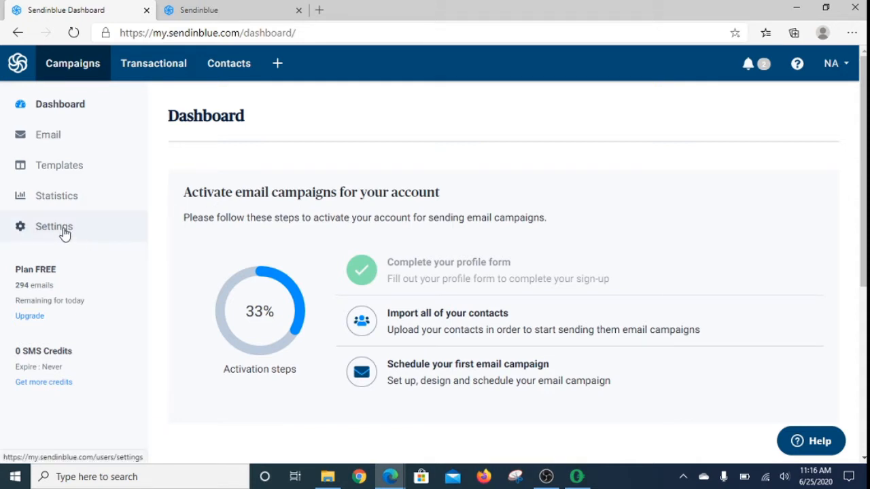
pyautogui.moveTo(150, 116)
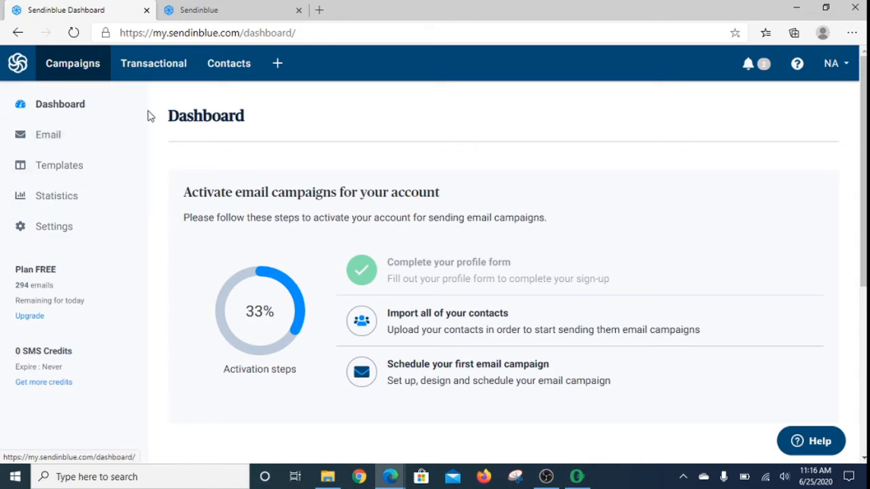
# Step: Go to Transactional > Settings > Configuration and scroll to the SMTP Relay section
pyautogui.click(153, 63)
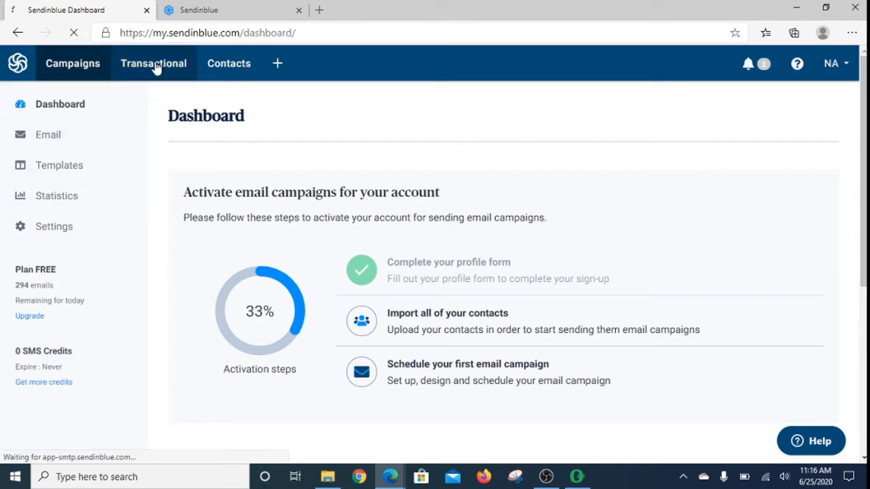
pyautogui.click(153, 64)
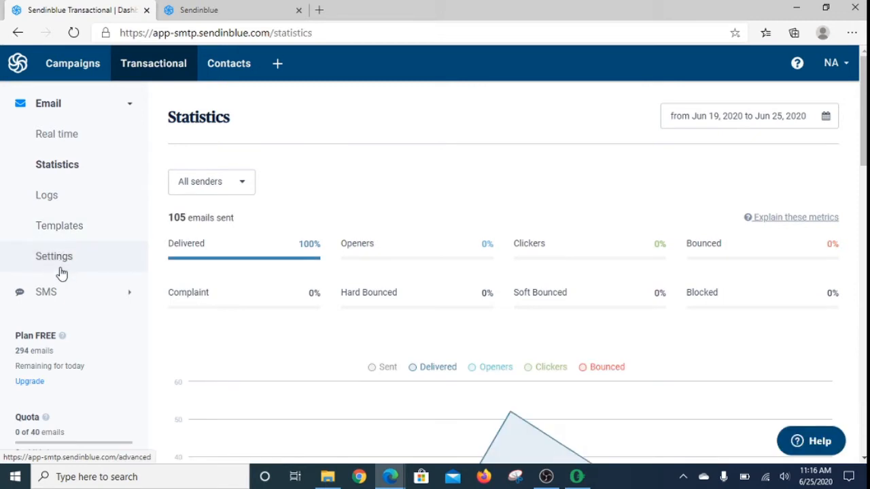
pyautogui.click(53, 257)
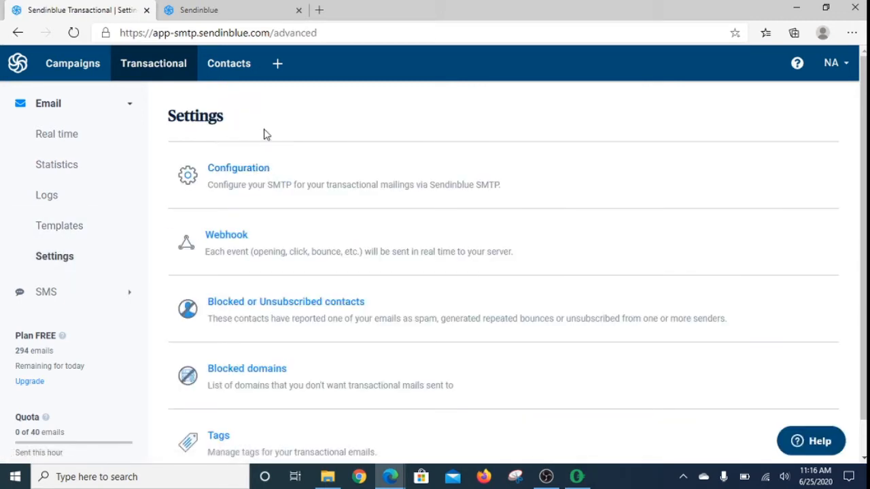
pyautogui.moveTo(283, 168)
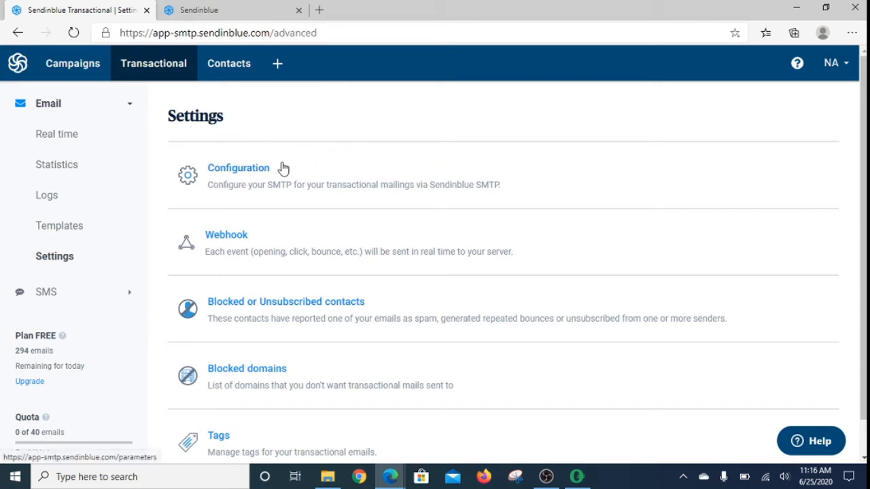
pyautogui.moveTo(264, 175)
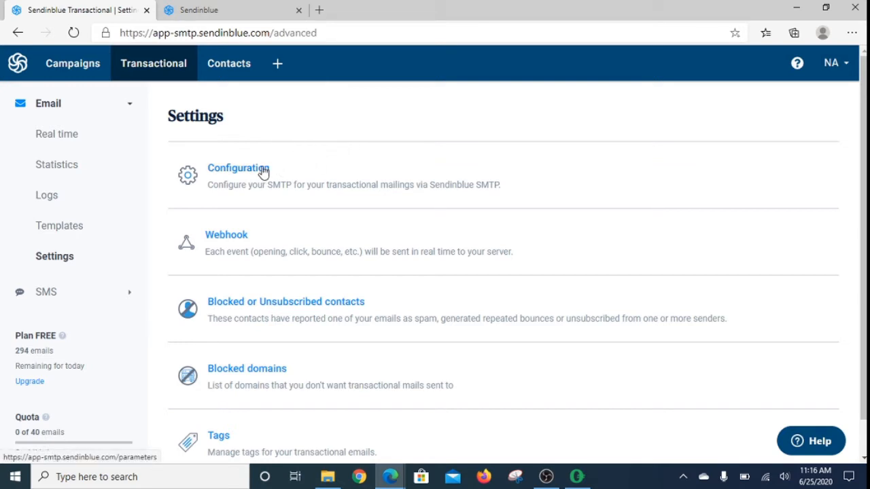
pyautogui.click(237, 168)
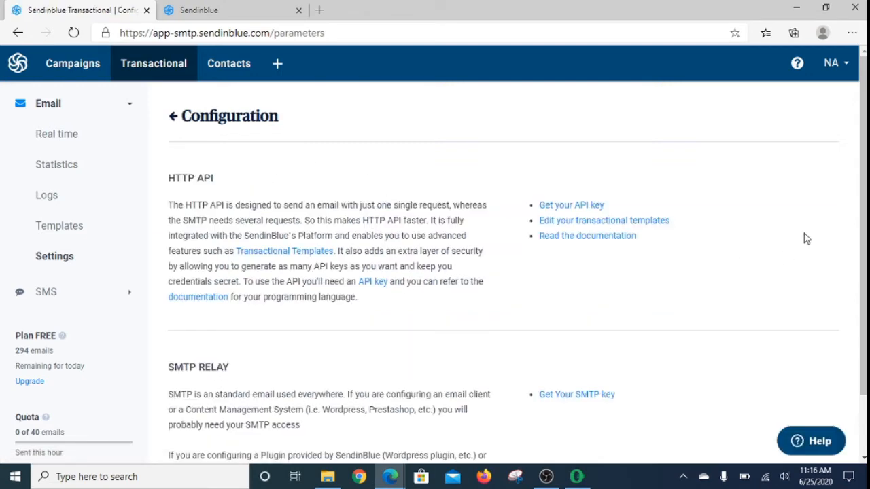
pyautogui.scroll(-3)
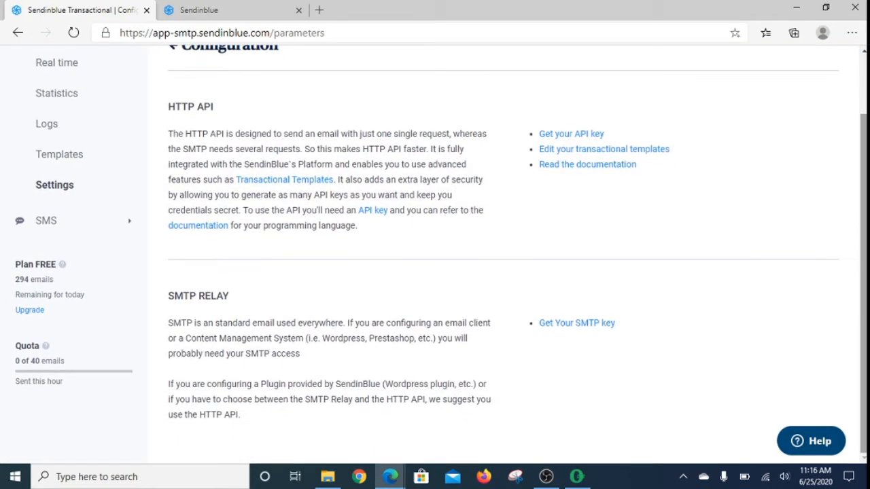
pyautogui.moveTo(222, 302)
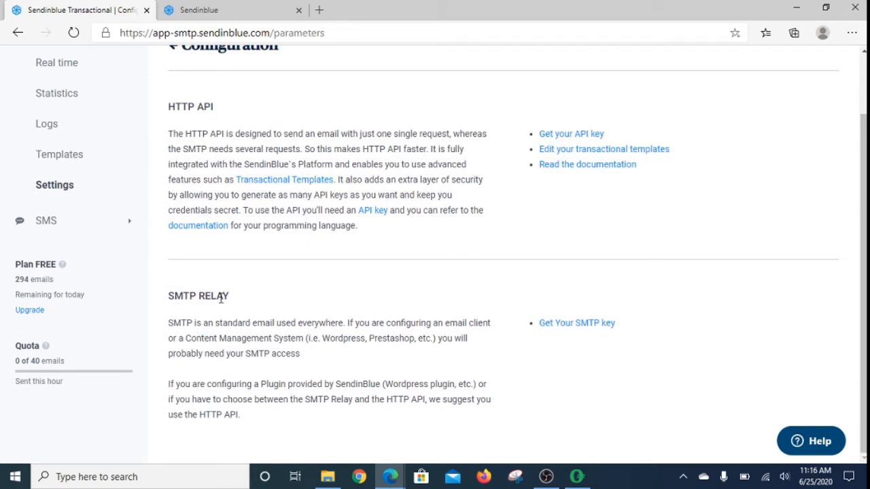
pyautogui.moveTo(176, 268)
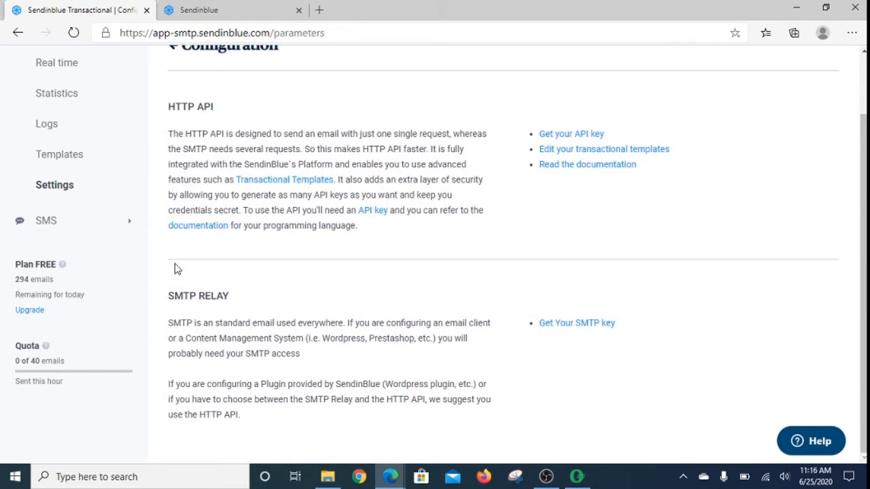
pyautogui.moveTo(573, 346)
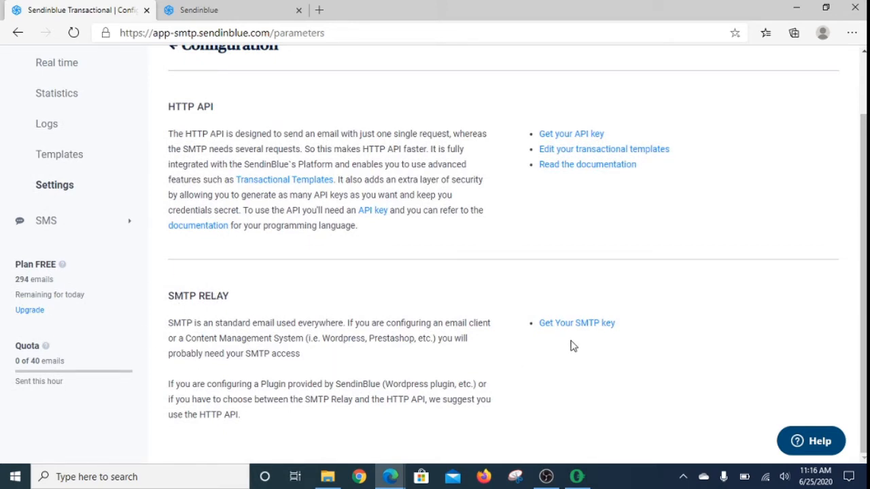
pyautogui.moveTo(594, 327)
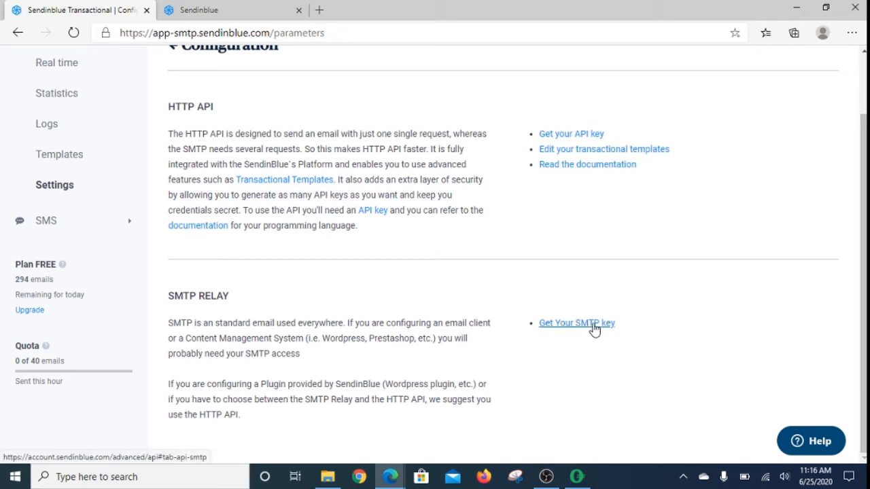
pyautogui.moveTo(586, 335)
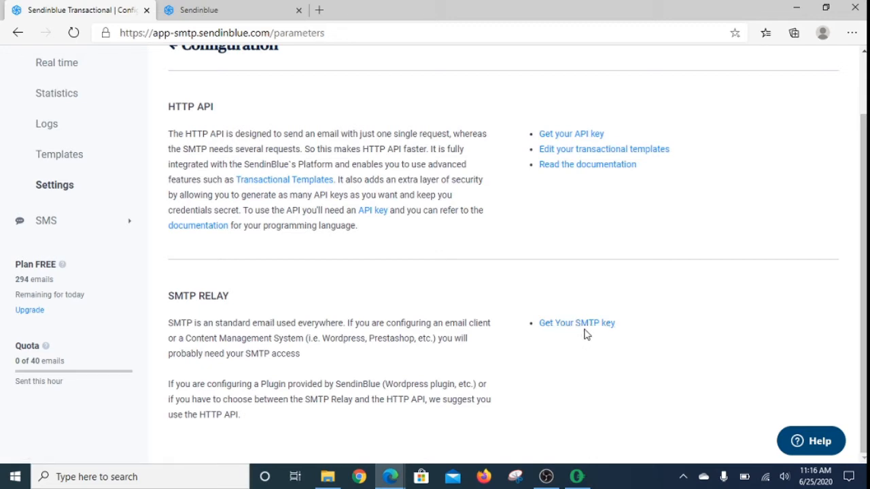
pyautogui.moveTo(384, 235)
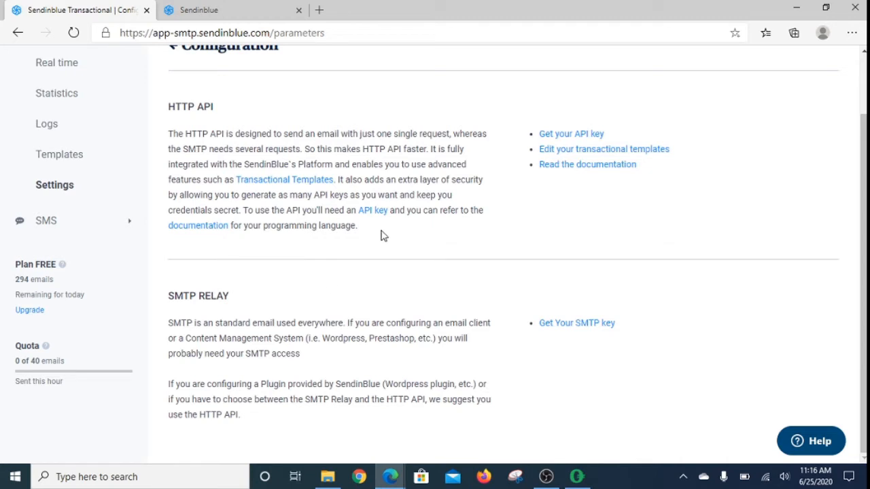
pyautogui.moveTo(510, 248)
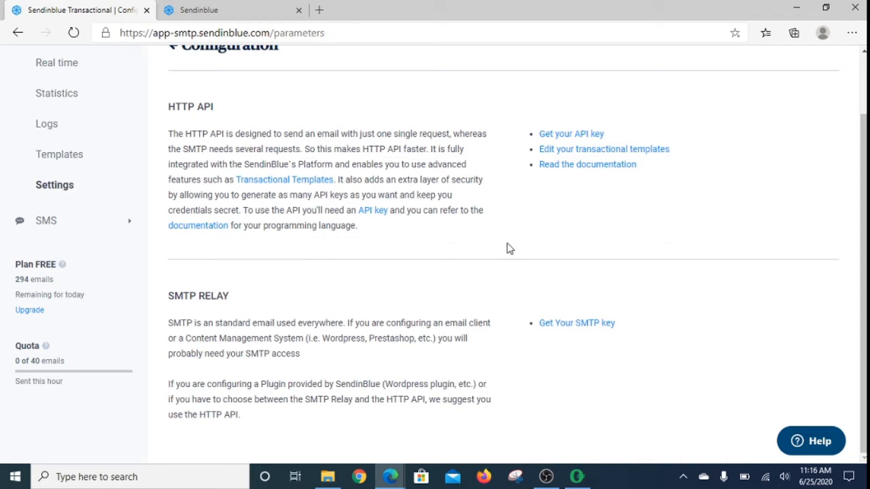
pyautogui.moveTo(254, 11)
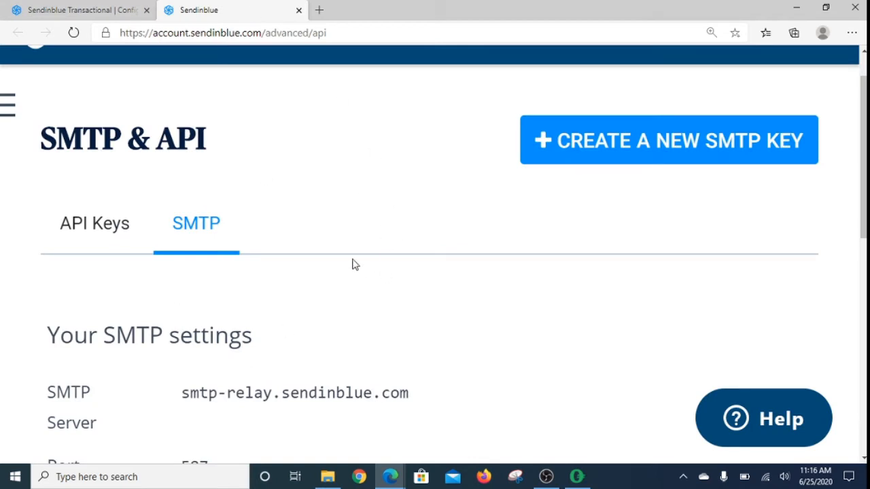
pyautogui.moveTo(442, 276)
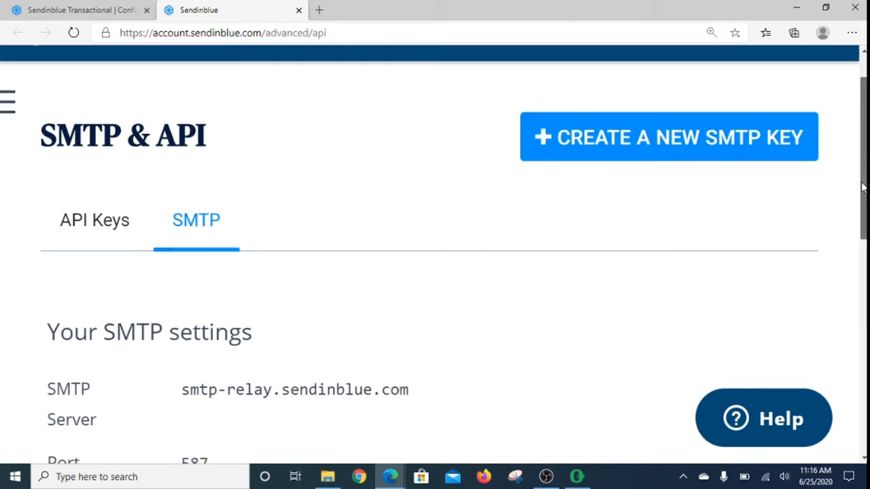
# Step: Open the SMTP key page and show the SMTP tab with smtp-relay.sendinblue.com and port 587
pyautogui.scroll(-3)
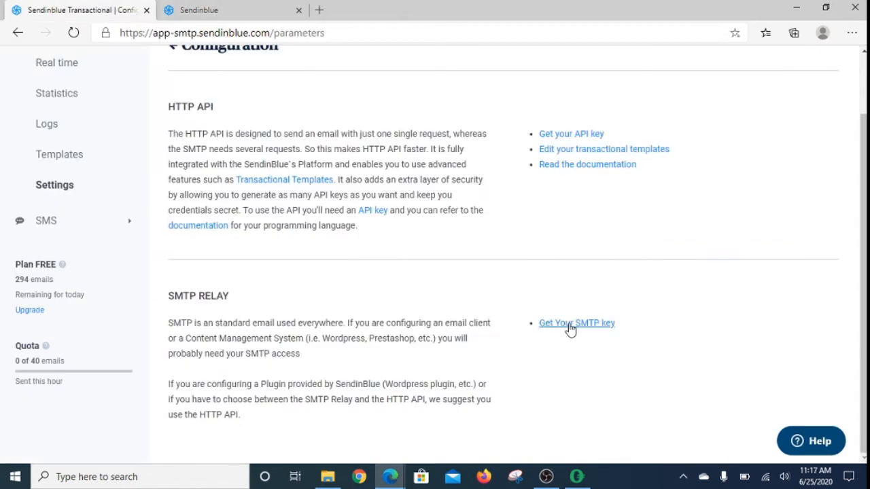
pyautogui.click(576, 323)
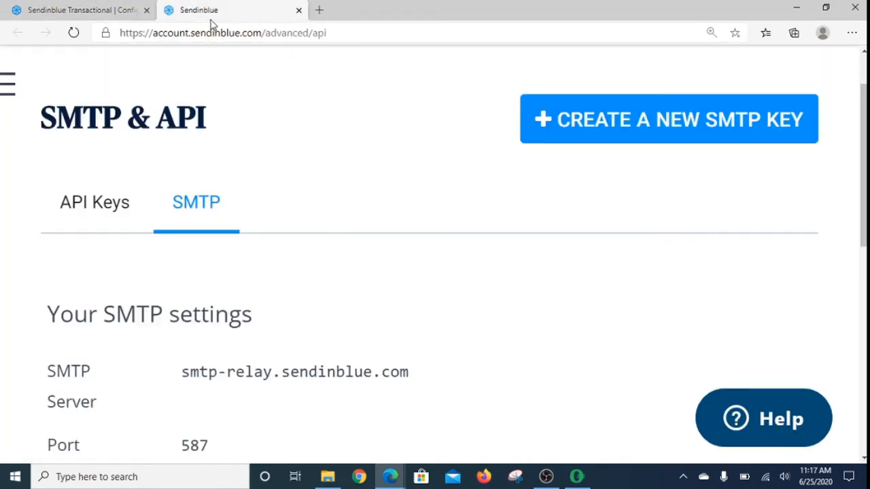
pyautogui.moveTo(284, 125)
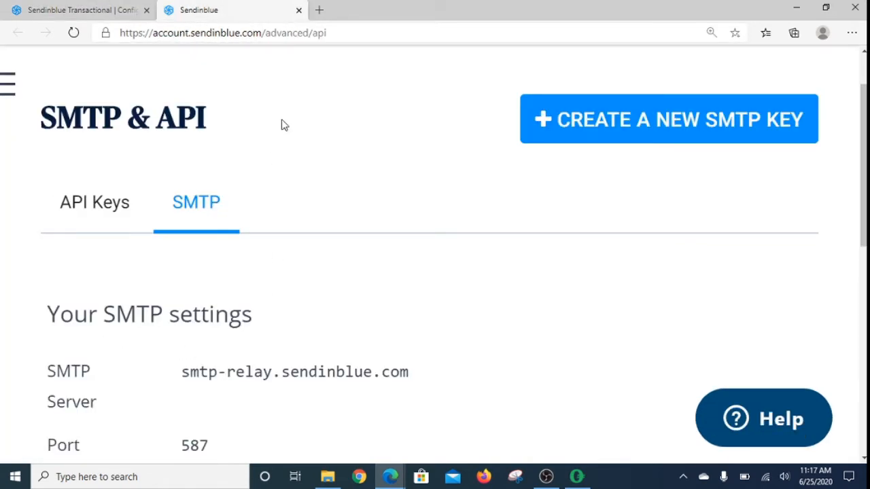
pyautogui.click(94, 202)
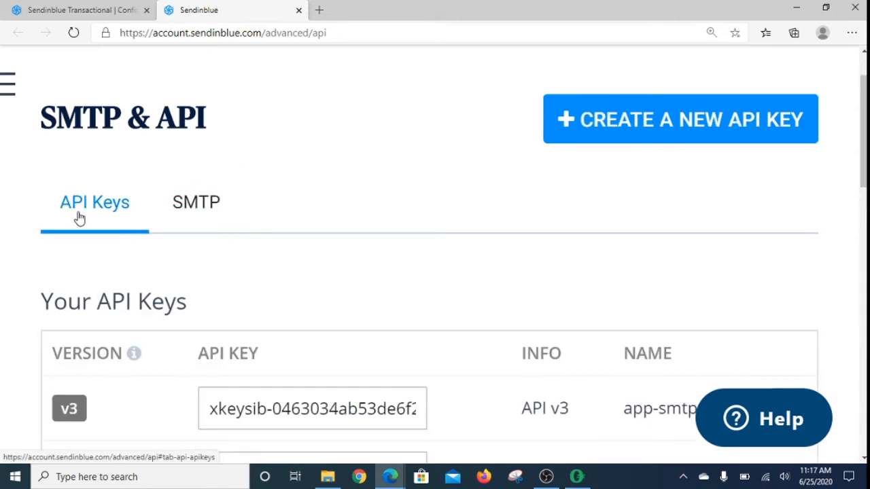
pyautogui.click(196, 202)
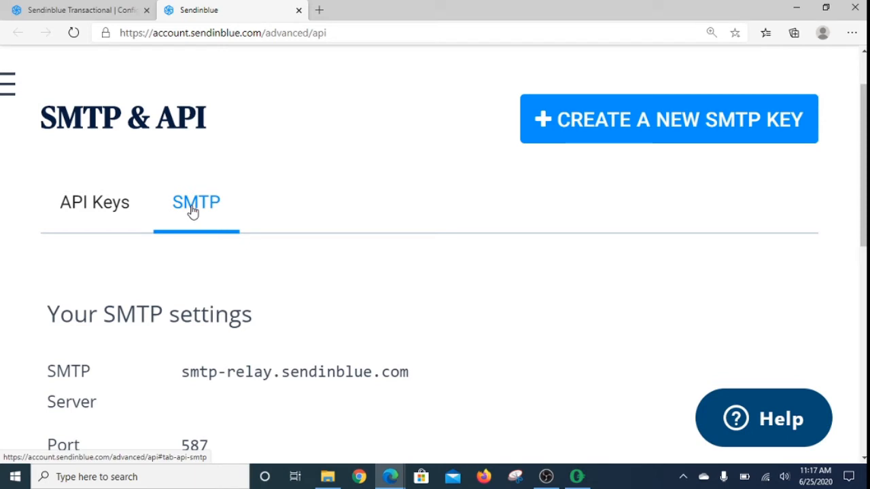
pyautogui.moveTo(320, 309)
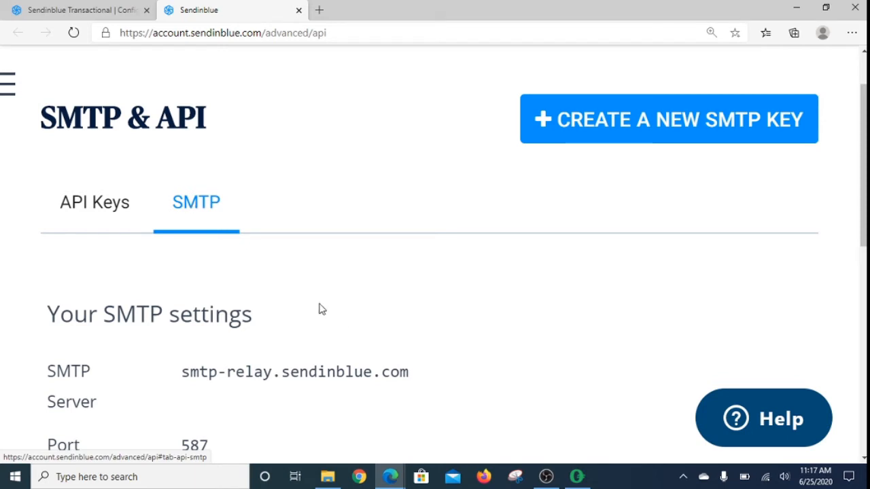
pyautogui.moveTo(195, 347)
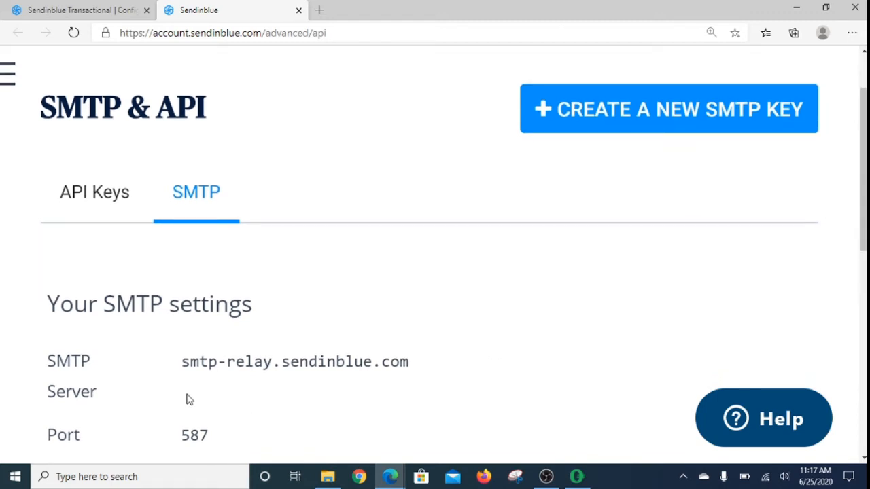
pyautogui.moveTo(178, 375)
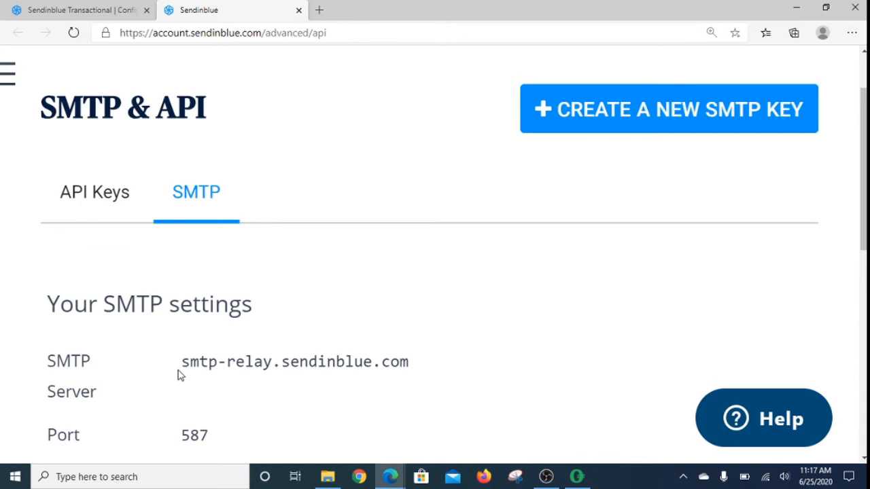
pyautogui.moveTo(78, 441)
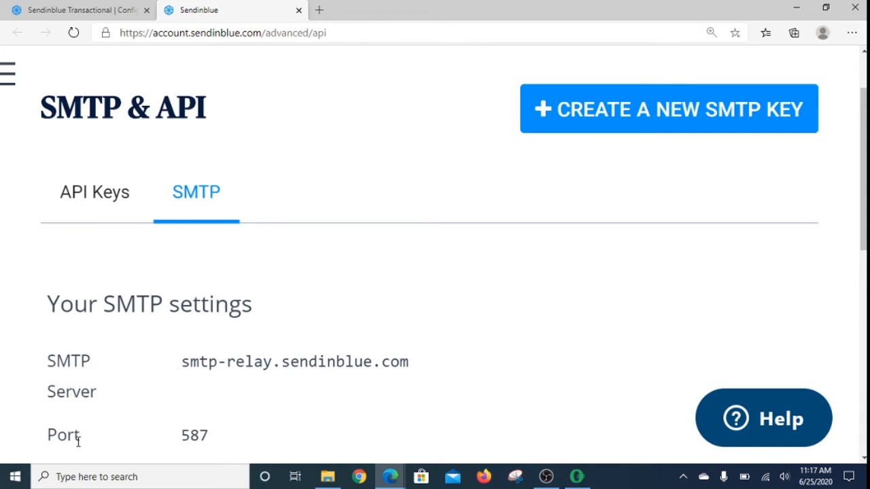
pyautogui.moveTo(178, 365)
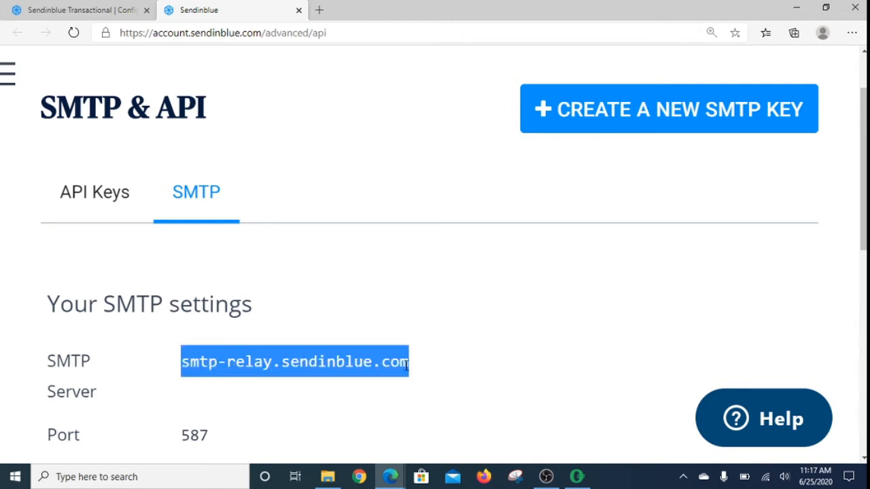
# Step: Copy smtp-relay.sendinblue.com into the MT4 SMTP server field and append :587
pyautogui.rightClick(294, 362)
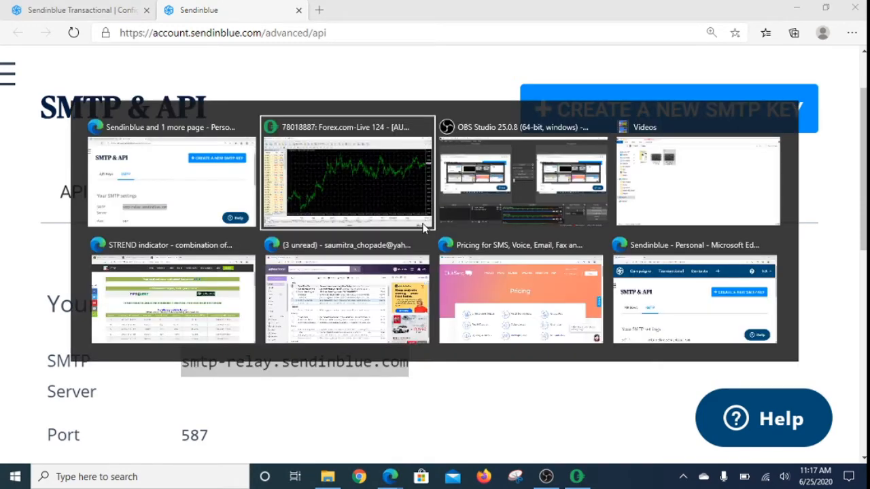
pyautogui.click(346, 177)
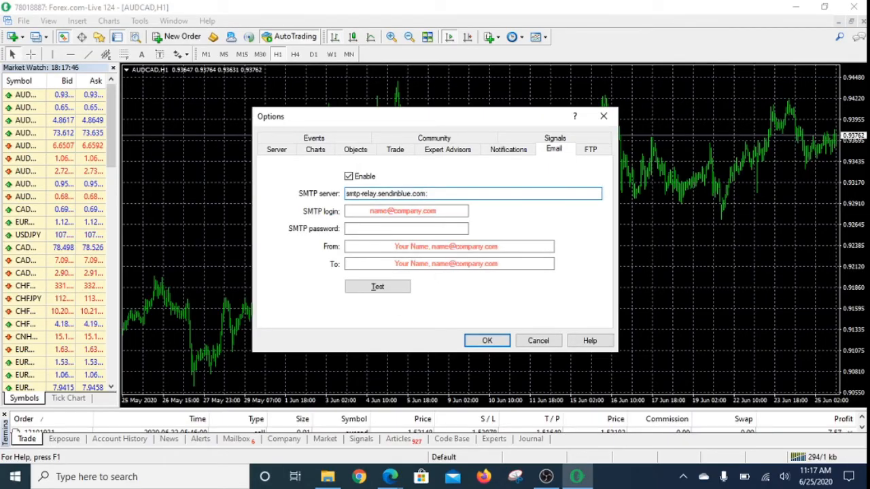
pyautogui.write(':587')
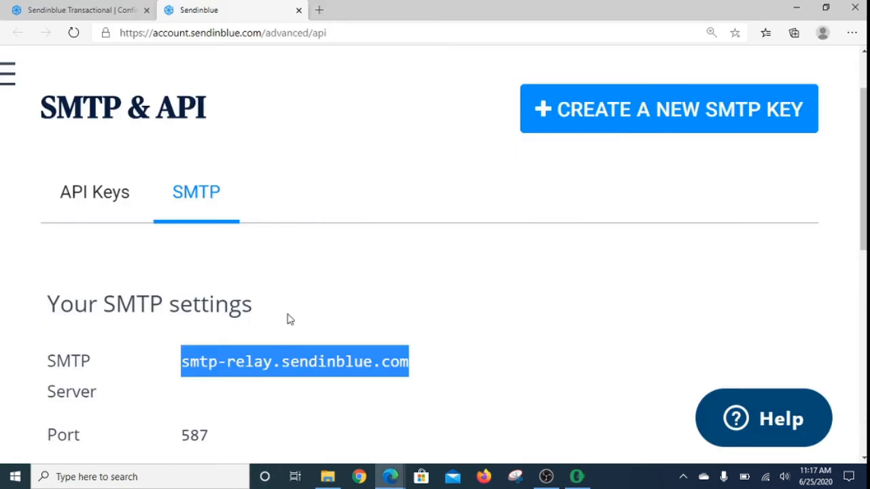
pyautogui.moveTo(322, 302)
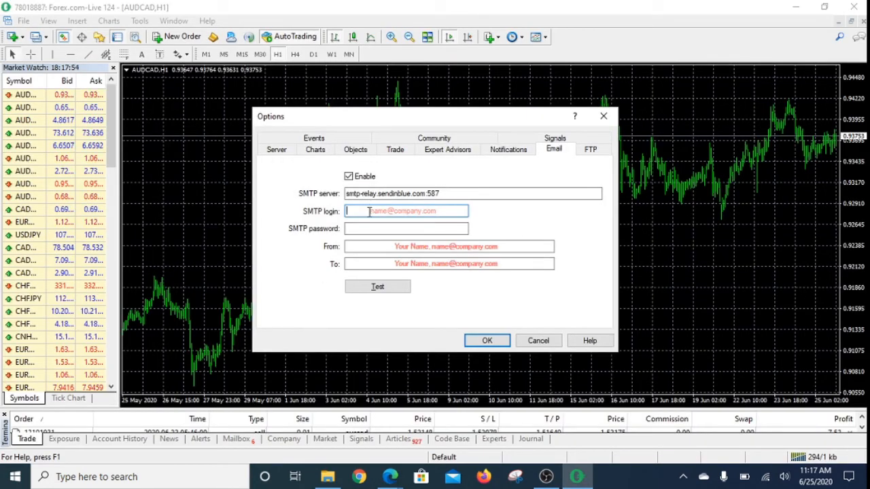
pyautogui.click(449, 247)
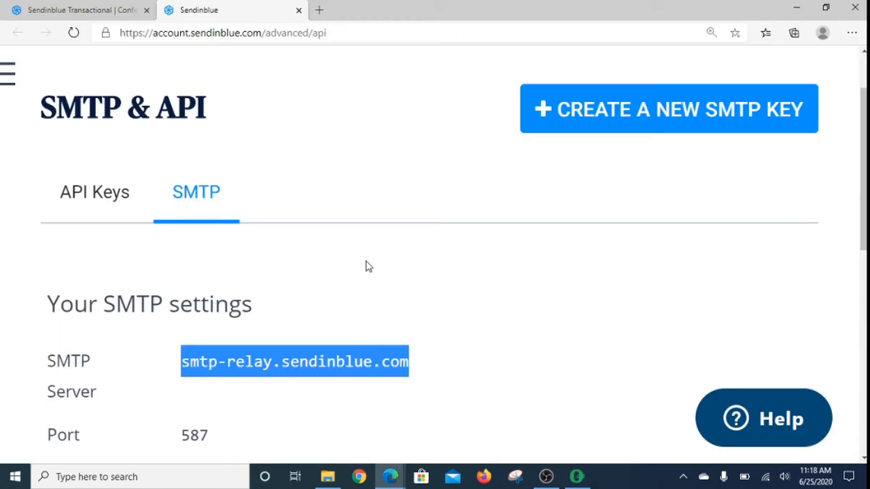
pyautogui.click(369, 266)
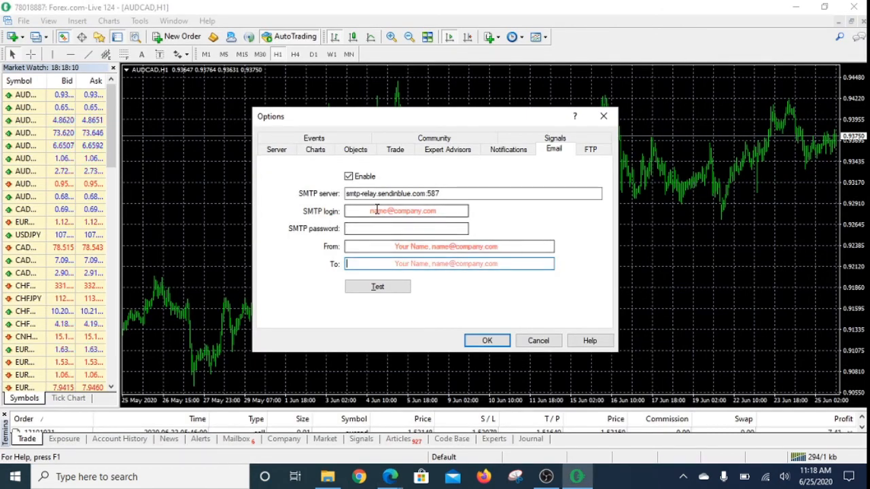
pyautogui.click(405, 211)
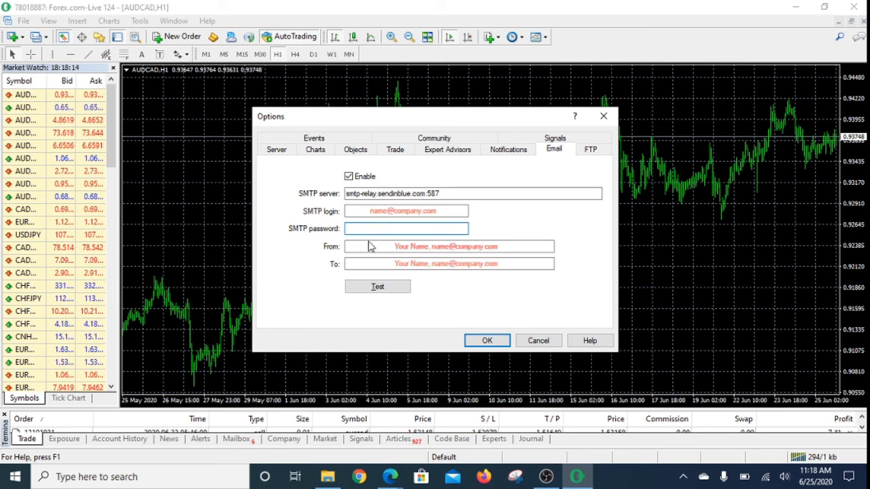
pyautogui.click(371, 246)
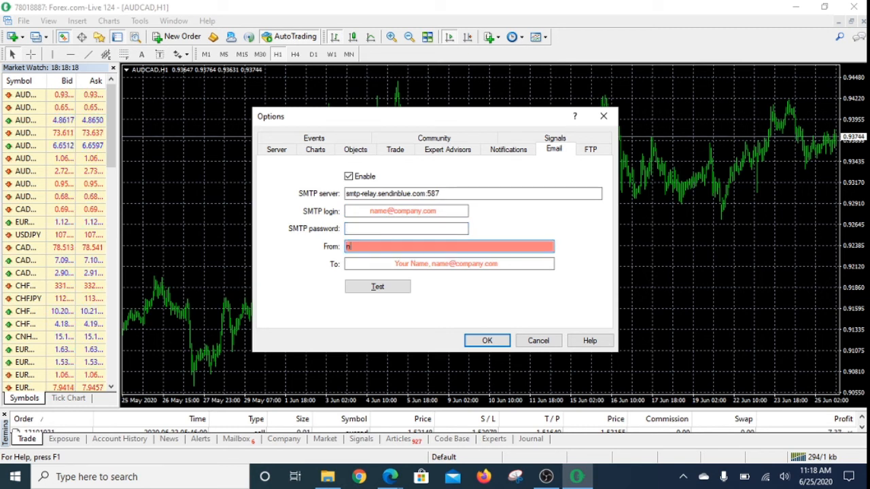
pyautogui.write('noreply@dummydomain.com')
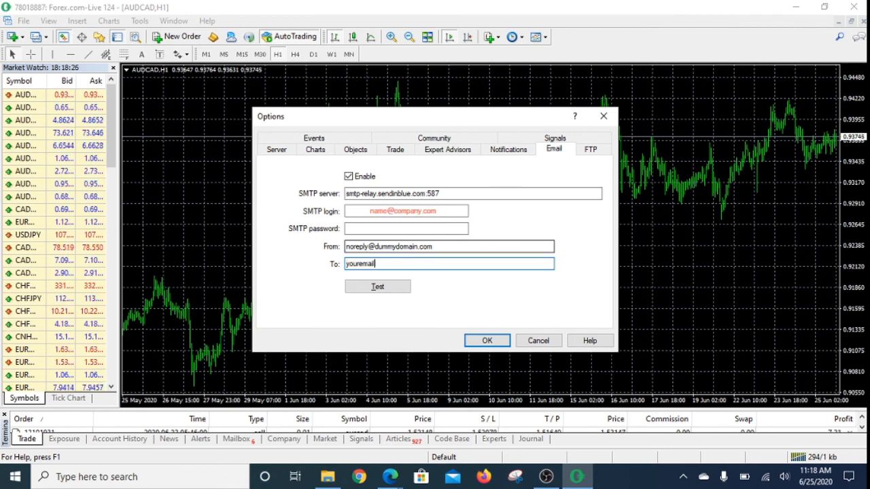
pyautogui.click(486, 341)
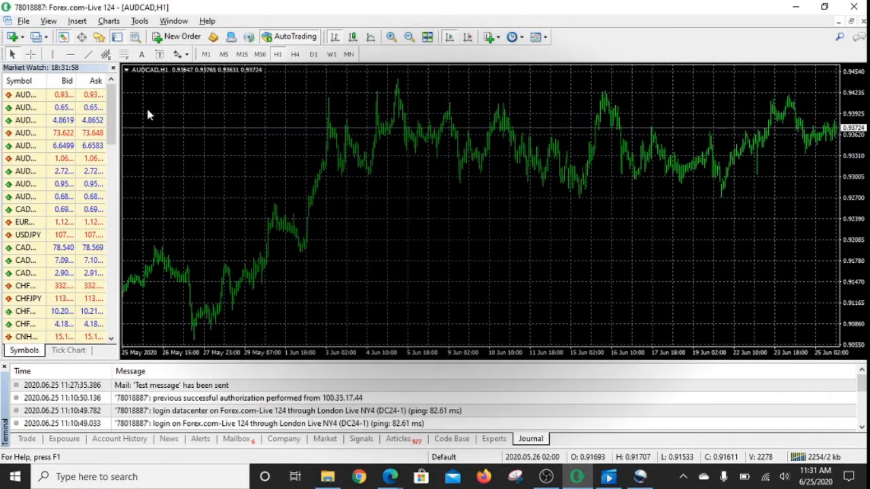
# Step: Reopen Tools > Options to review the filled-in email settings
pyautogui.click(139, 21)
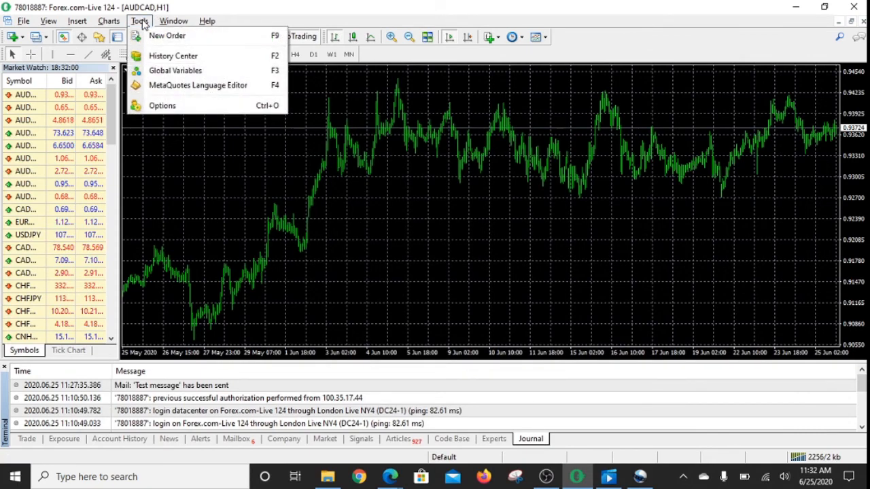
pyautogui.click(162, 106)
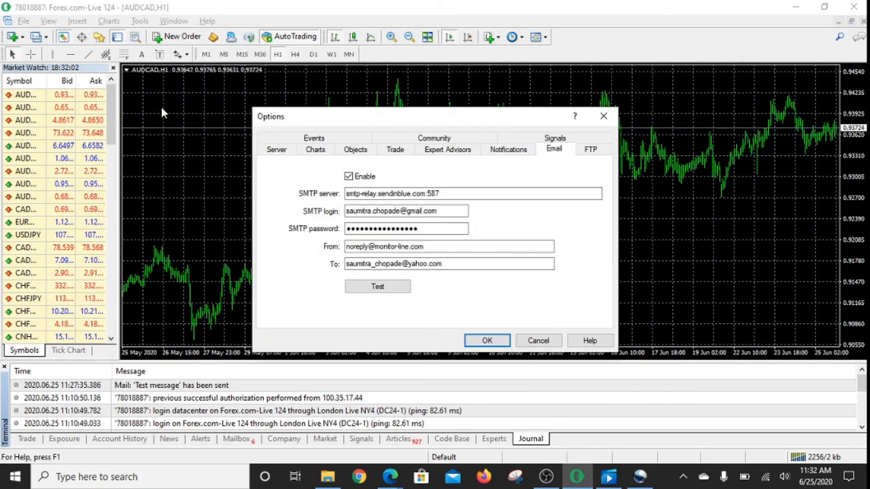